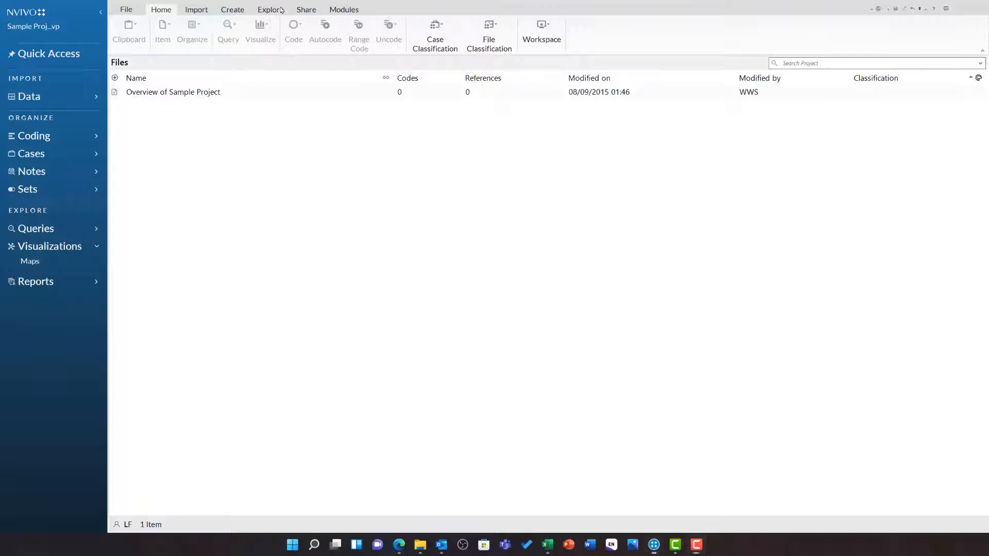
- Start a new Concept Map from the Explore ribbon's Maps menu
click(270, 9)
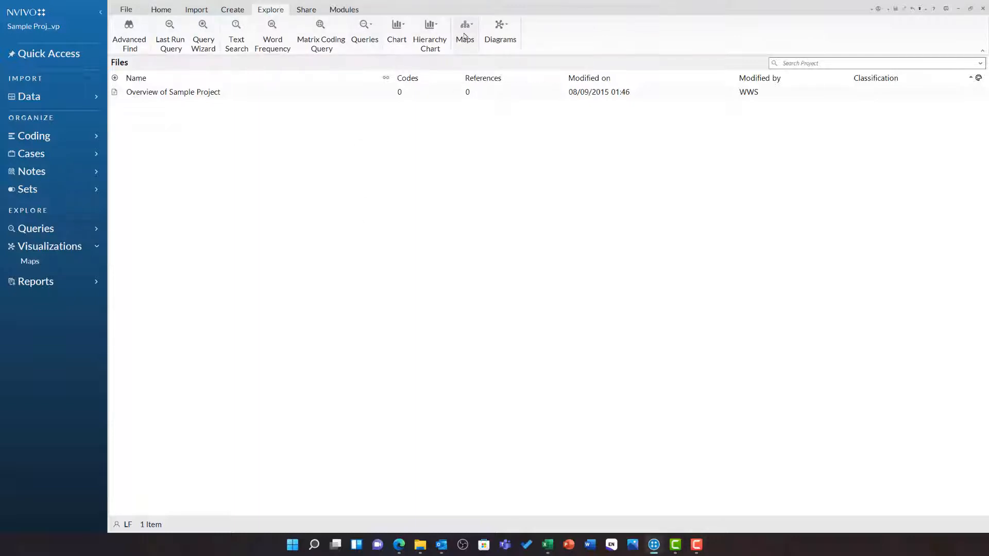
click(465, 31)
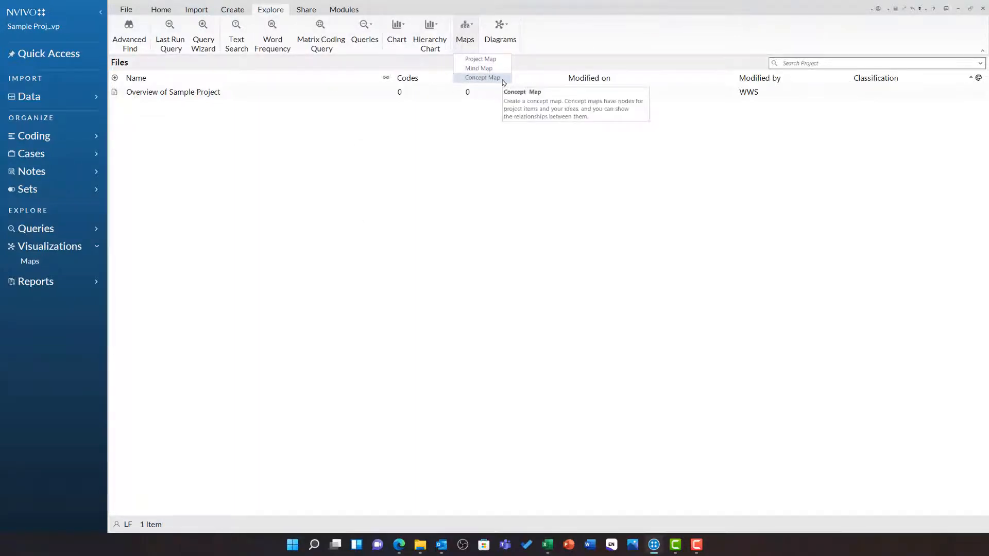
click(482, 77)
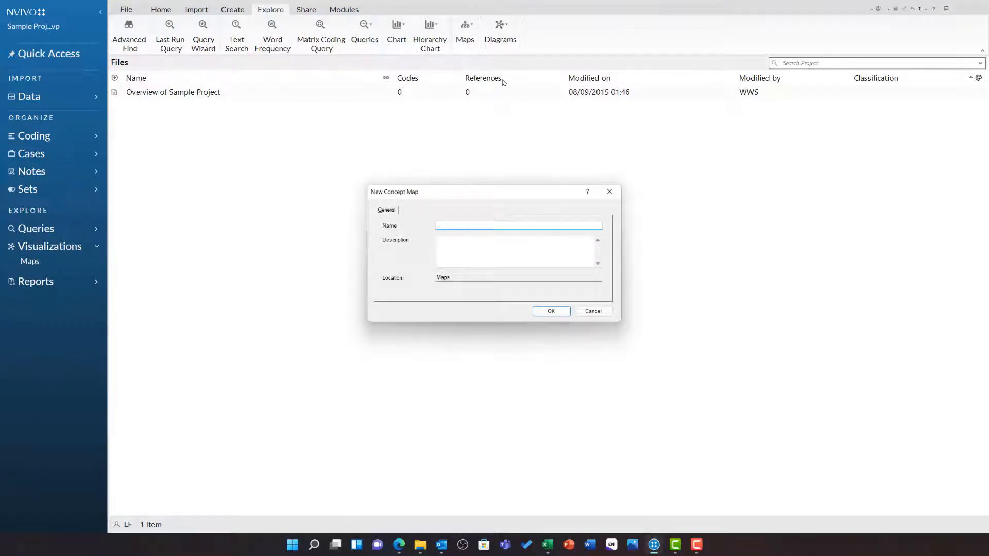
- Name the new concept map 'Fishing Industry Decline' and create it with an empty canvas
click(517, 226)
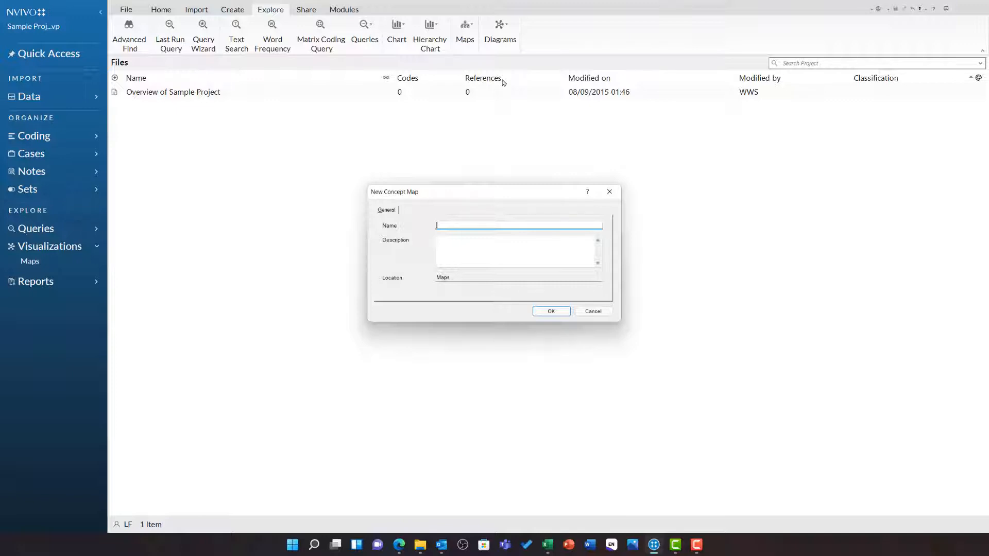
text(Fishing Industry Decline)
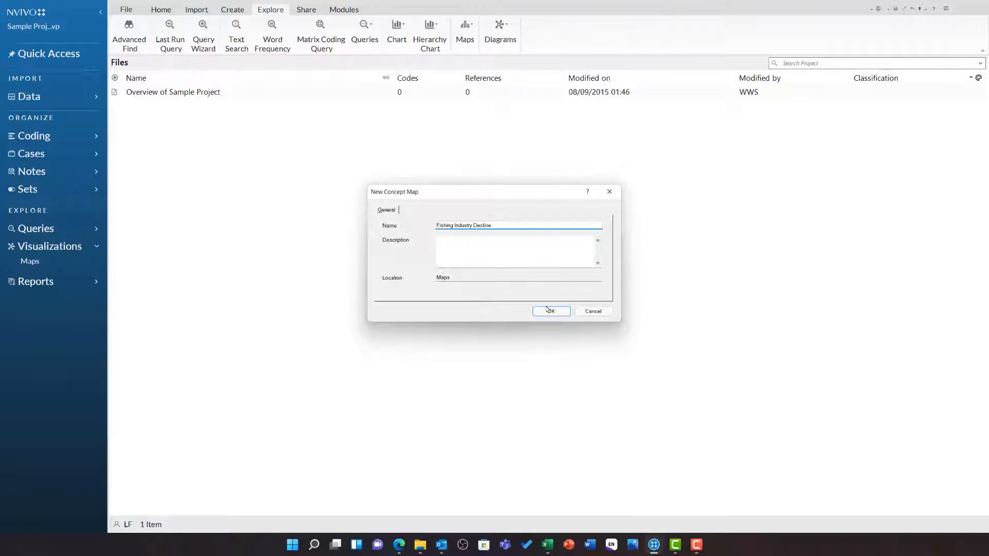
click(548, 311)
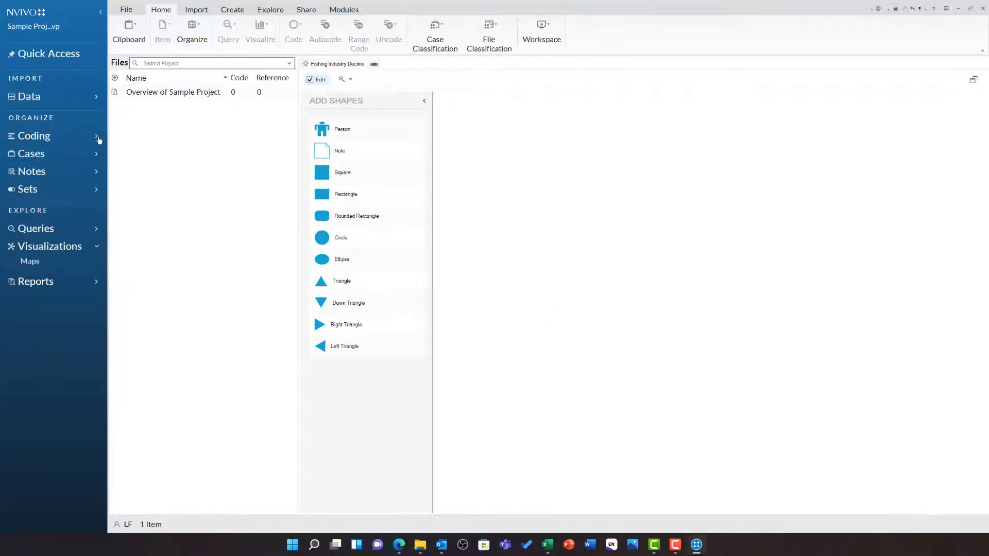
- Expand the project's Coding items to reach the Fishing industry decline codes
click(34, 136)
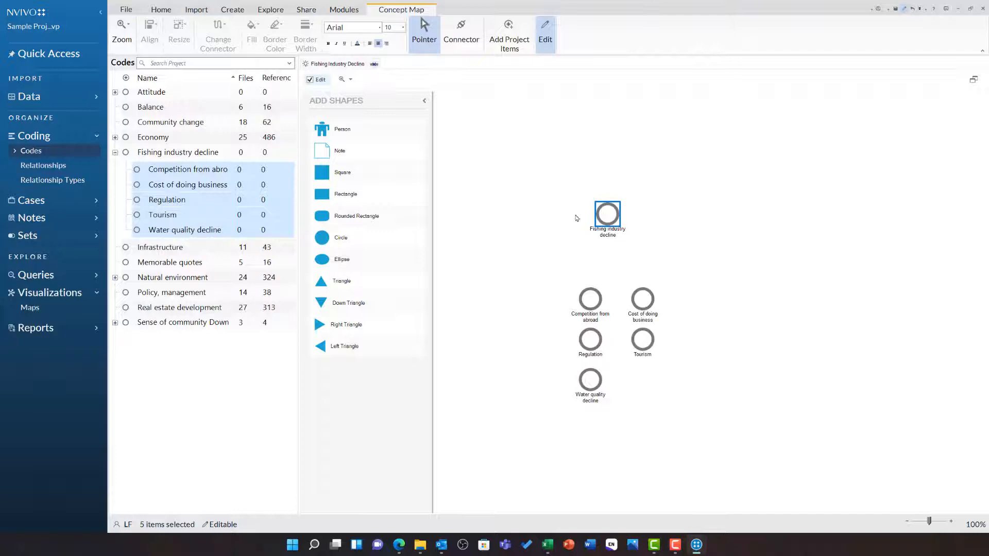
mouse_move(608, 214)
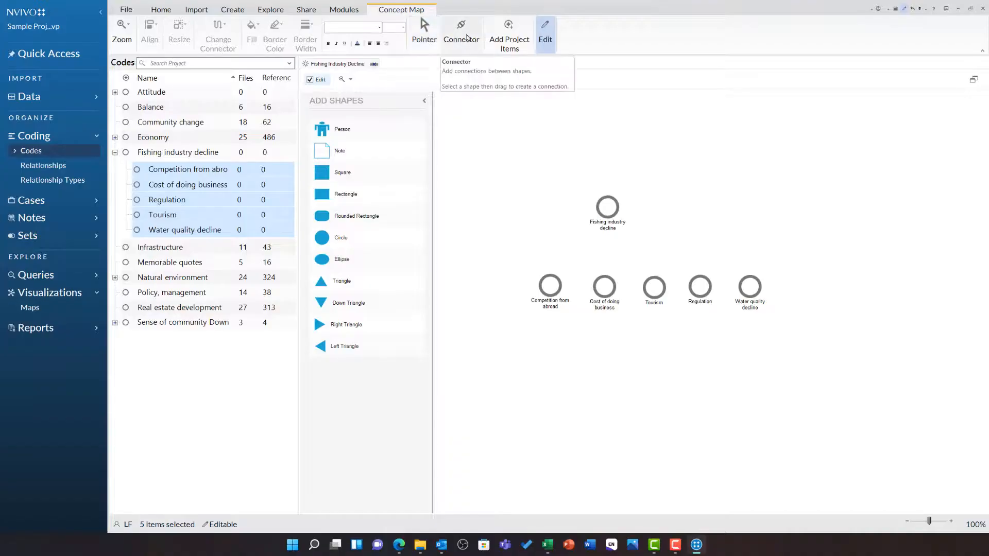
- Draw arrows from Fishing industry decline down to its sub-codes, then deselect the parent
drag(607, 212, 549, 285)
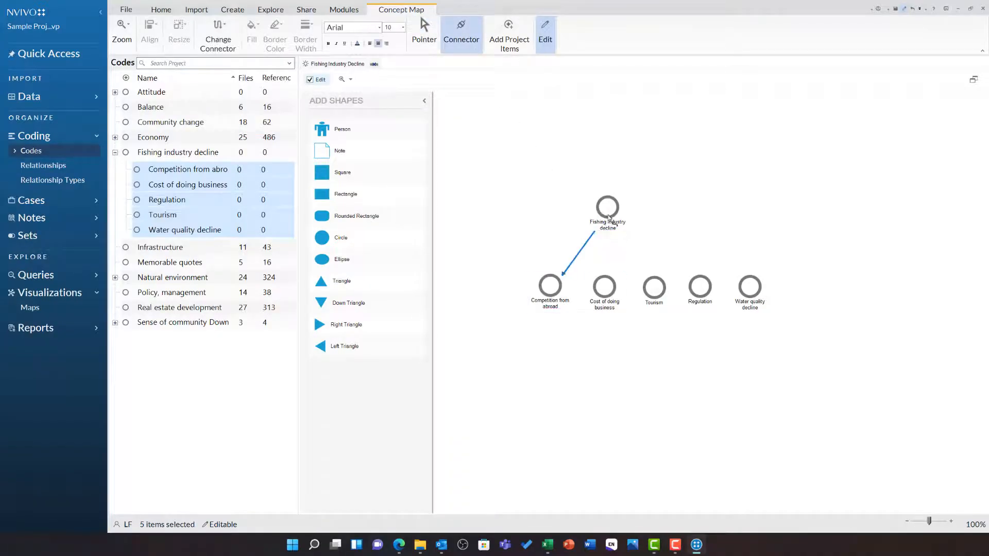
drag(615, 218, 698, 284)
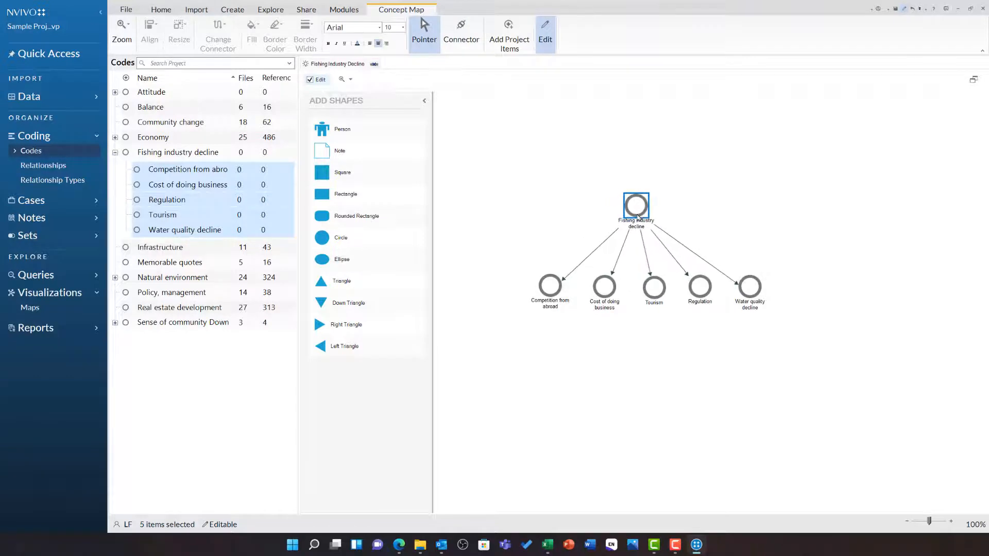
click(472, 425)
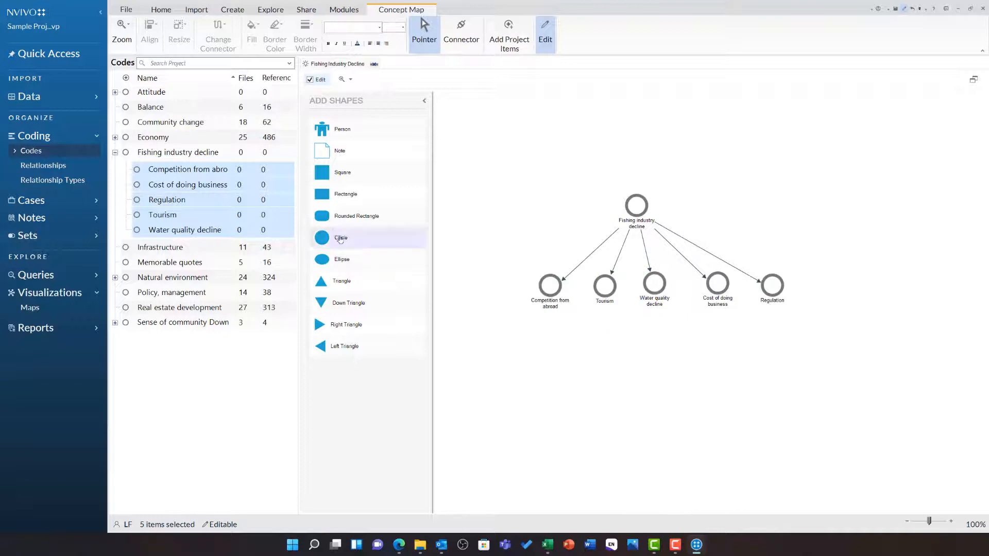
- Add a triangle below Regulation, enlarge it and position it under Cost of doing business and Regulation
click(342, 280)
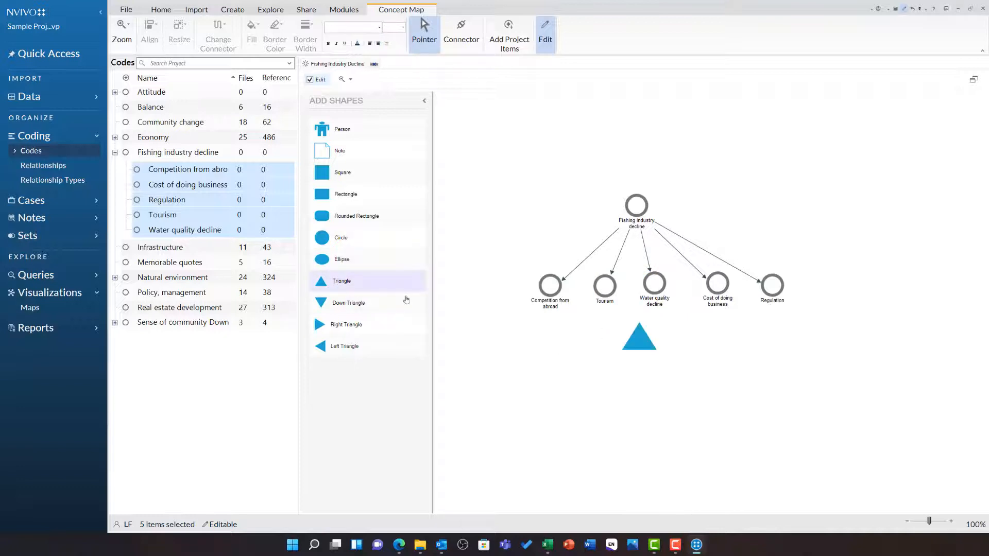
drag(639, 336, 748, 319)
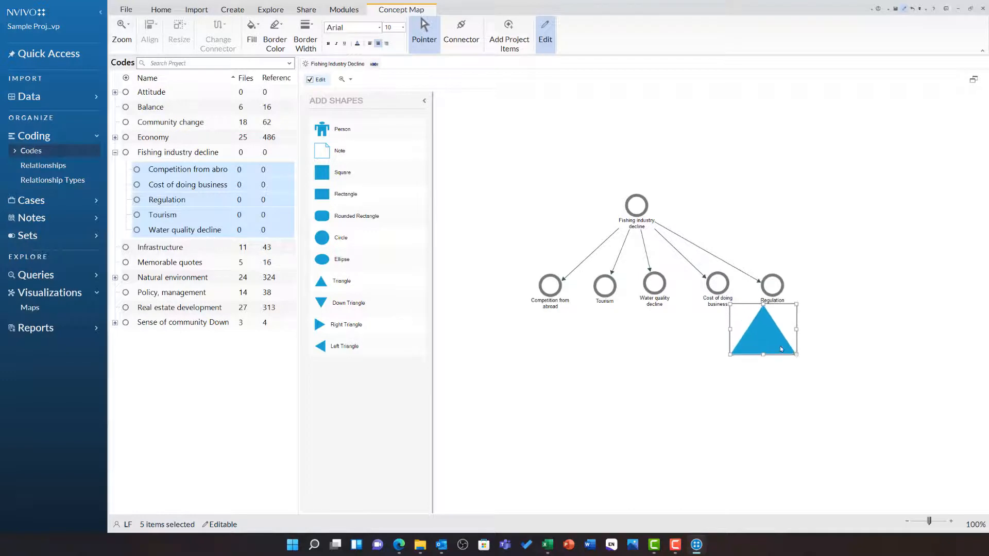
drag(763, 330, 746, 313)
text(Policy)
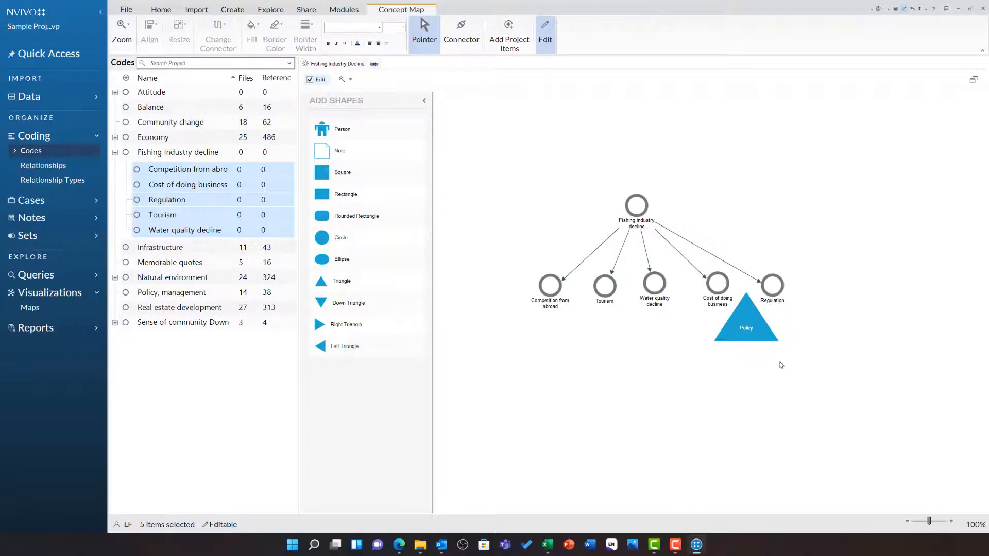
- Give the Policy triangle a larger label font and an orange fill
click(745, 322)
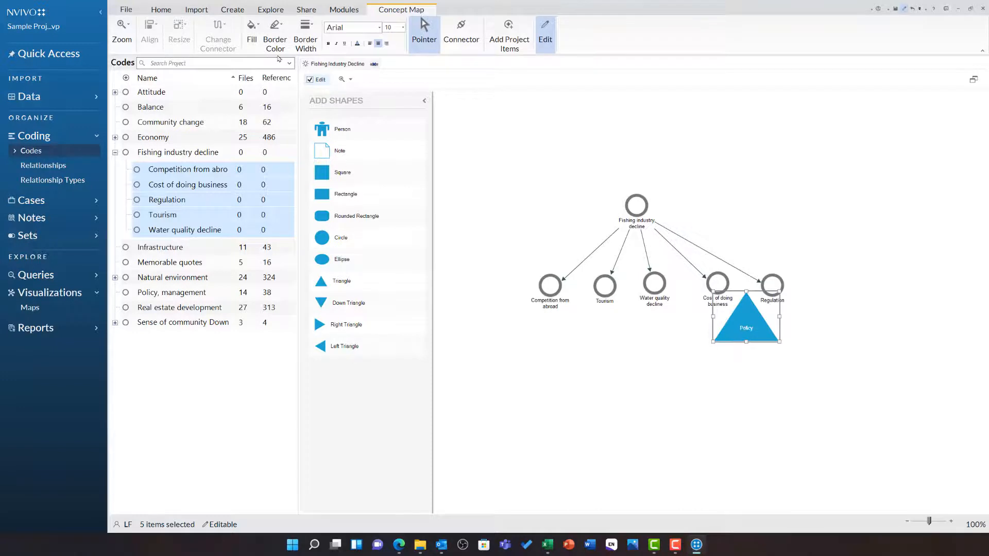
click(401, 27)
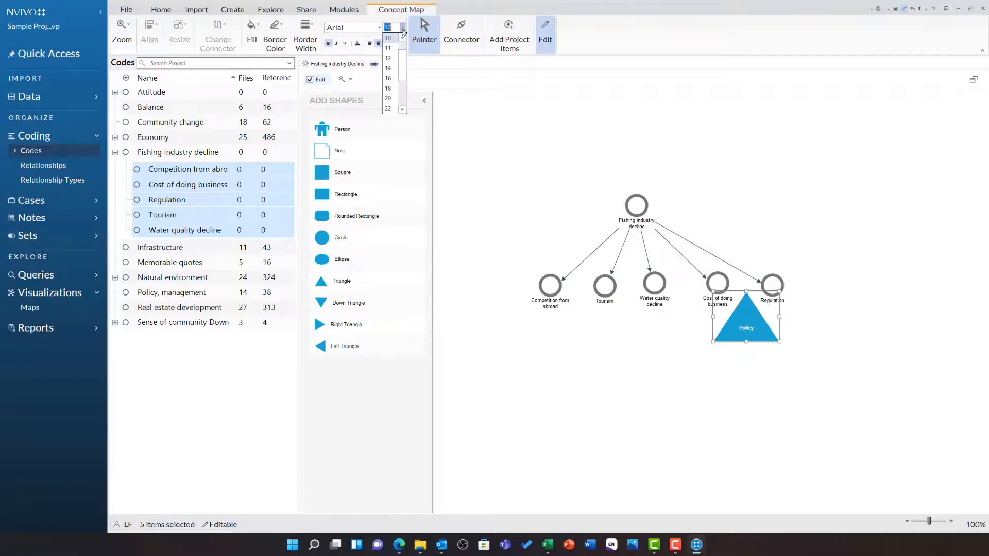
click(387, 88)
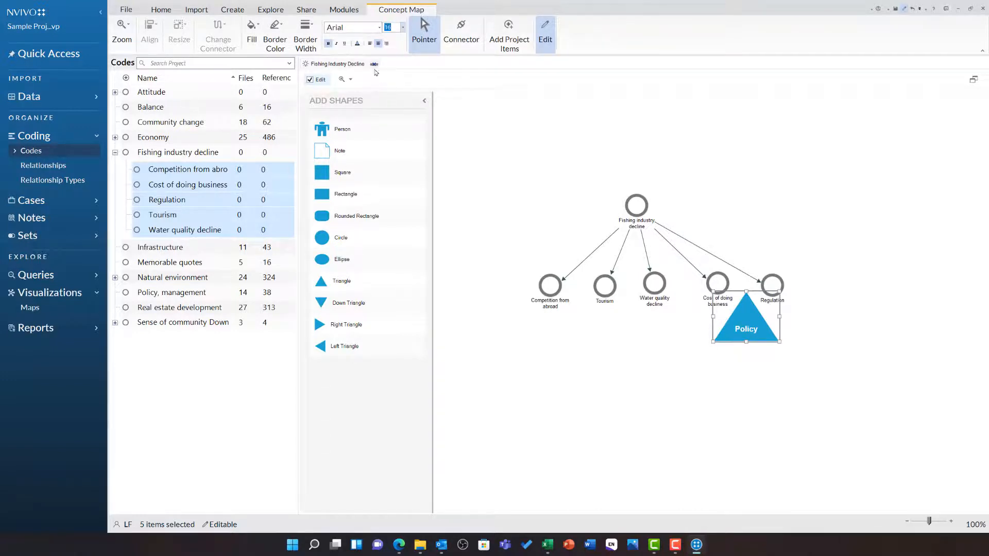
click(274, 32)
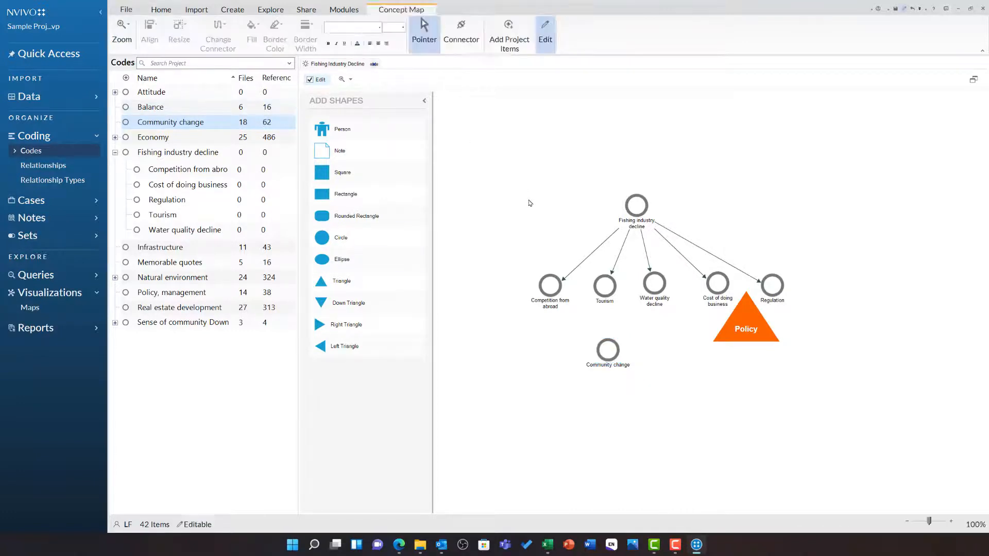
- Connect Tourism to Community change and make the connector a two-way arrow
click(462, 32)
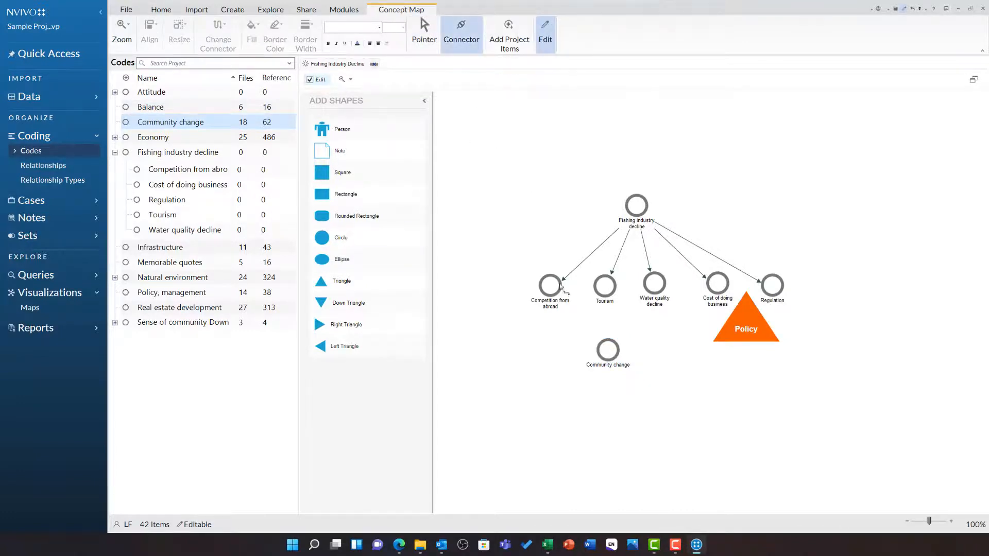
drag(603, 297, 607, 342)
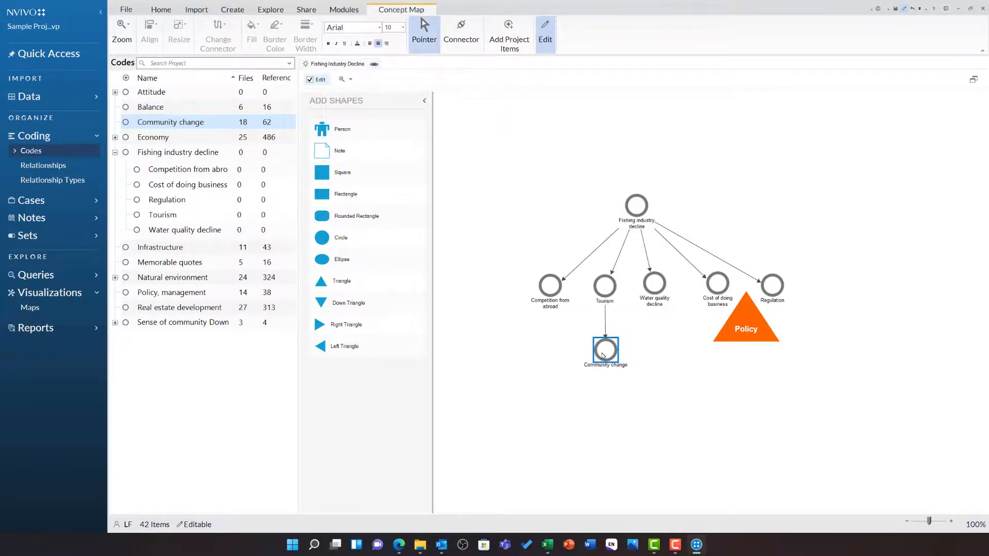
drag(604, 291, 604, 347)
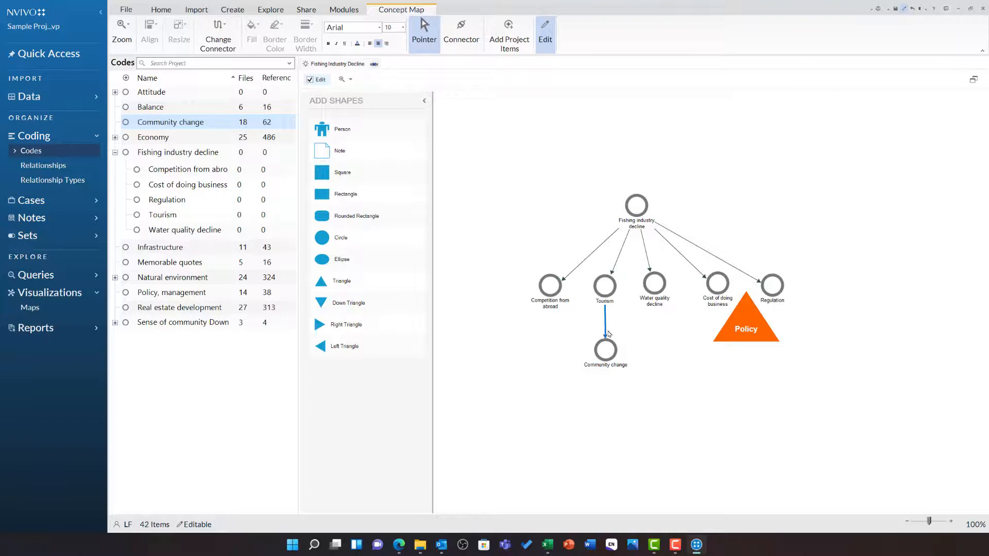
mouse_move(618, 324)
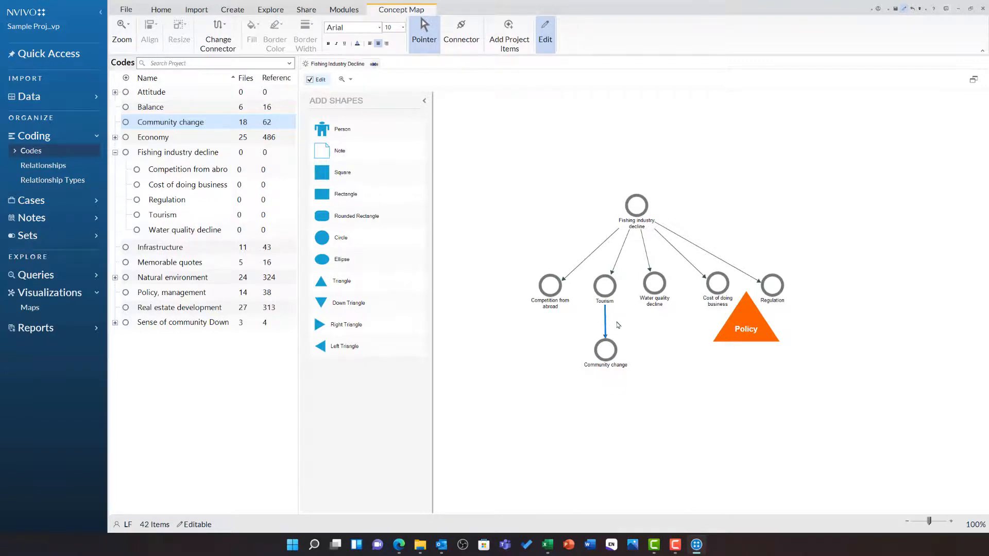
click(218, 27)
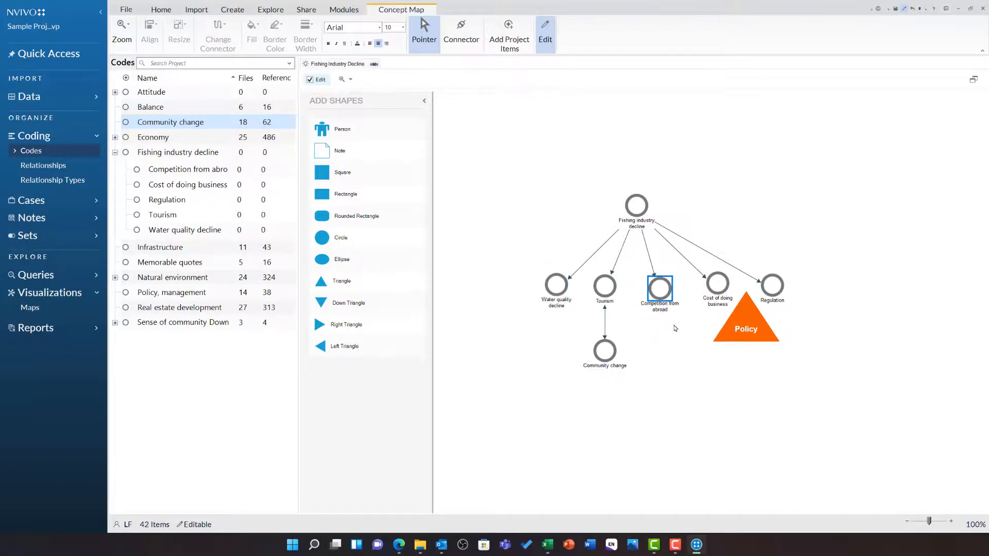
- Add a right triangle labelled Environmental pressures and place it beside Water quality decline
click(675, 328)
text(Environmental)
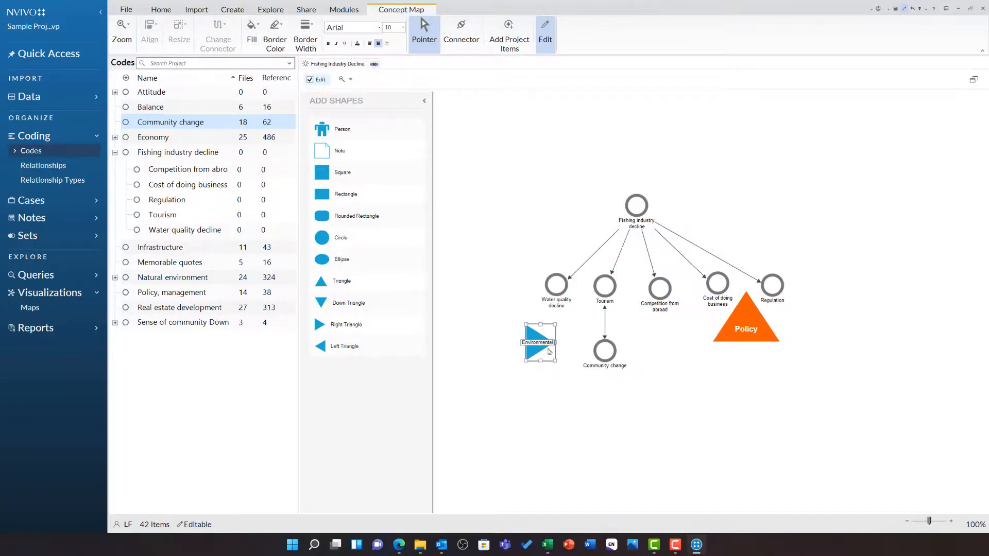
text(pressures)
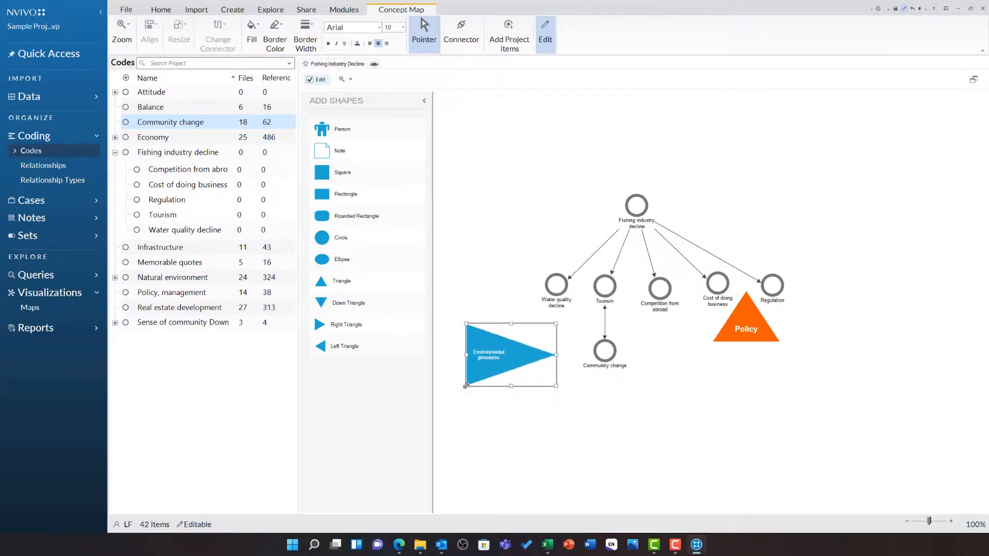
drag(511, 354, 544, 327)
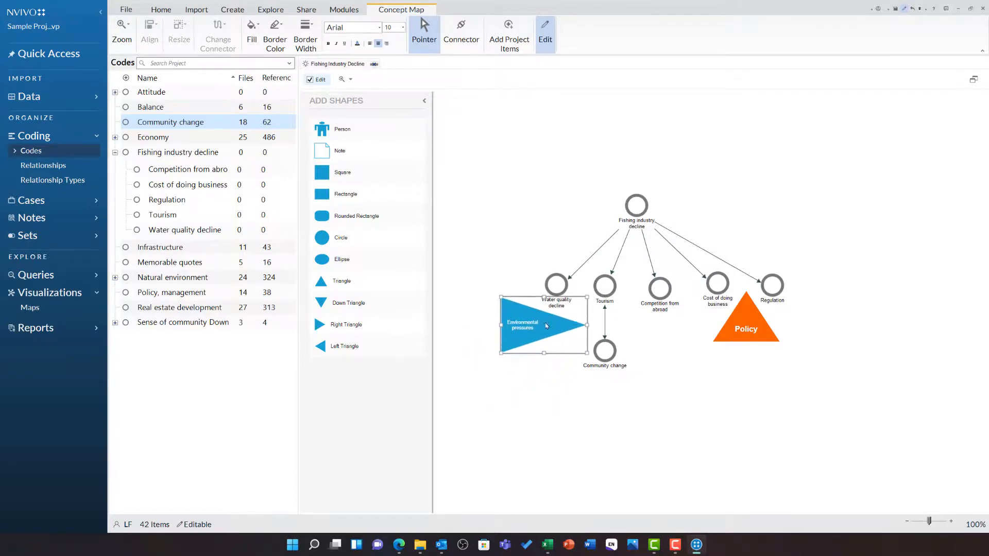
- Fill the Environmental pressures triangle with green
click(274, 32)
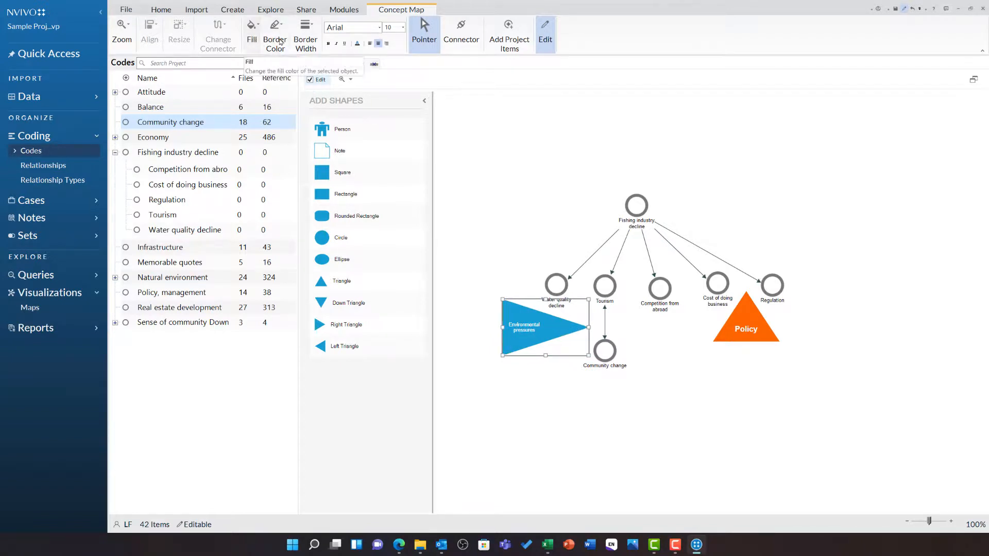
click(251, 28)
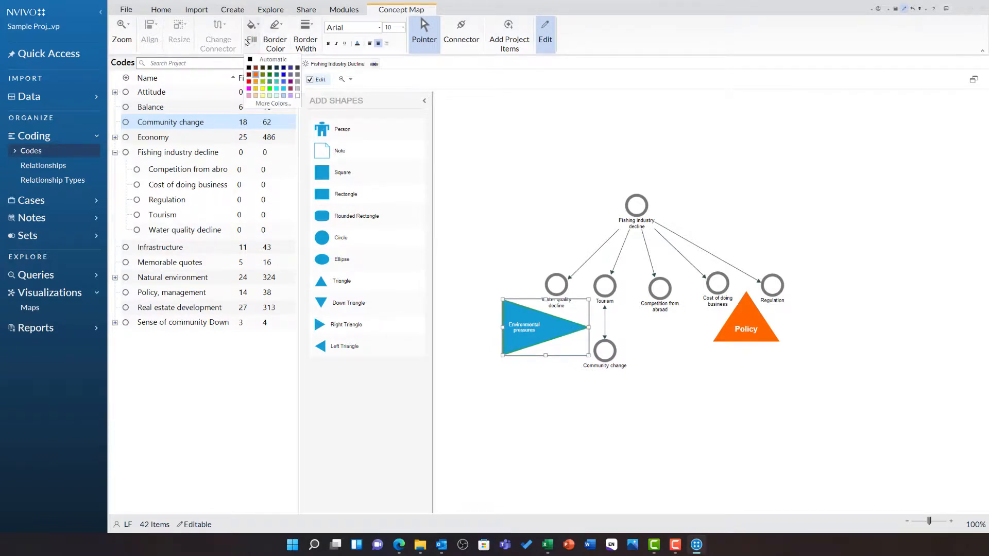
click(263, 74)
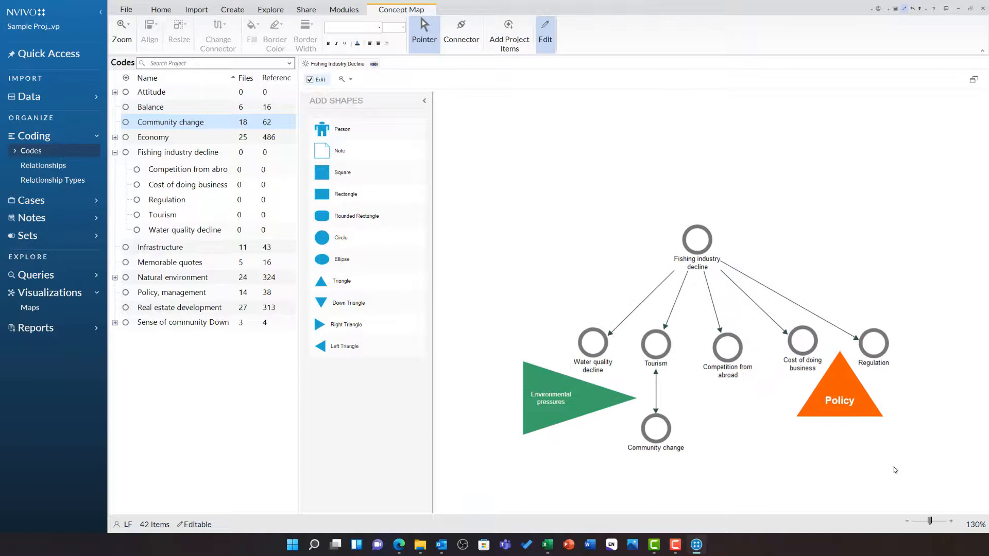
mouse_move(872, 498)
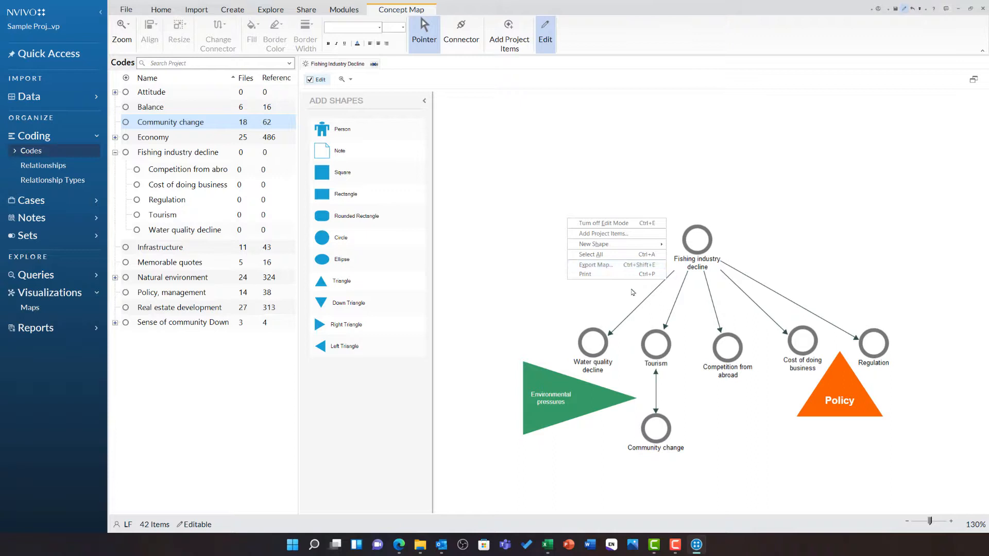
- Dismiss the map's shortcut menu and show the project's Maps list in the navigation pane
click(630, 294)
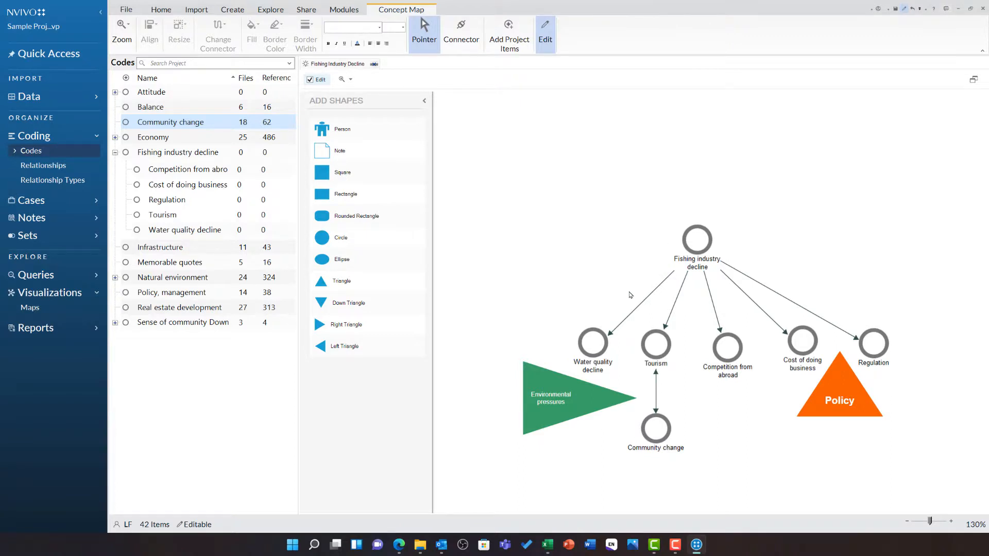
click(29, 307)
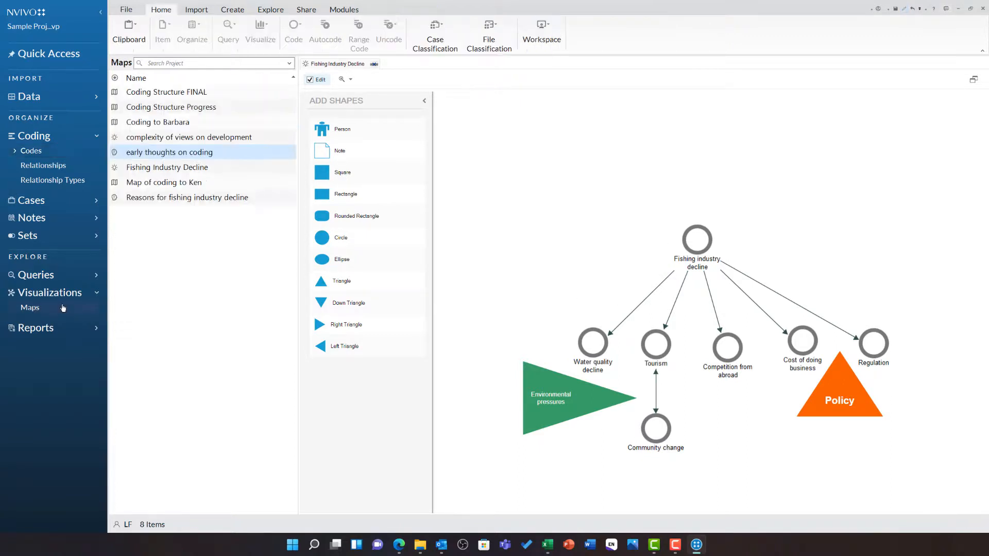
- Open the existing 'complexity of views on development' map from the Maps list
click(164, 289)
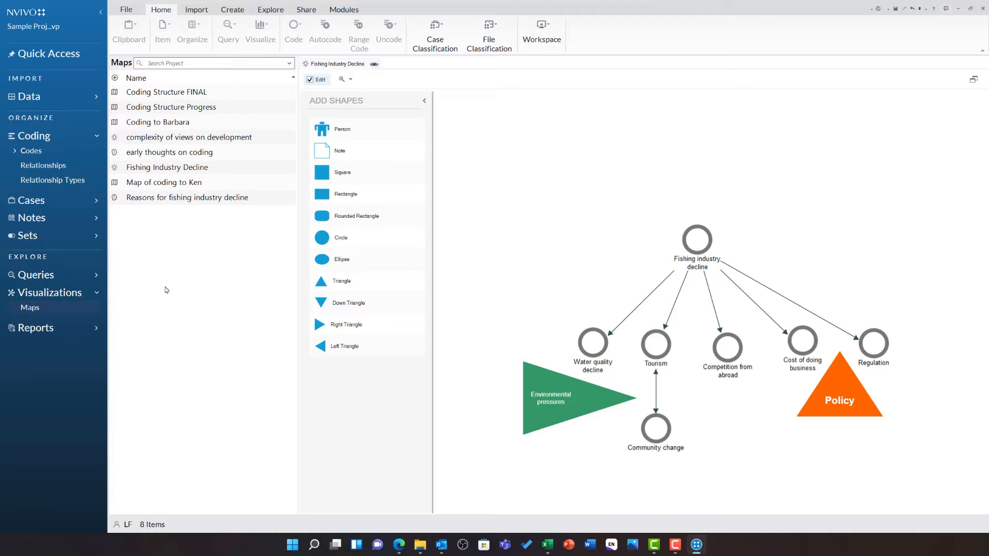
mouse_move(232, 226)
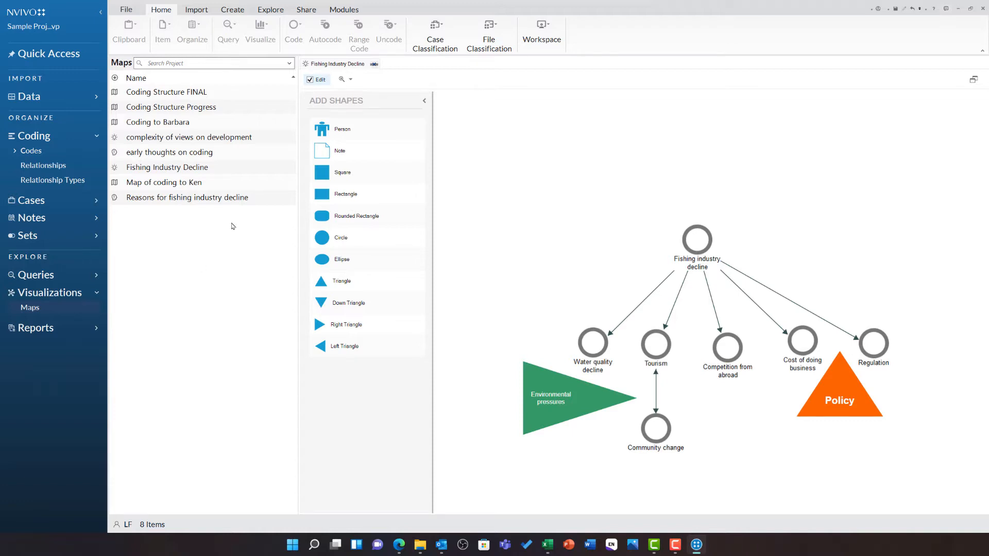
double_click(187, 137)
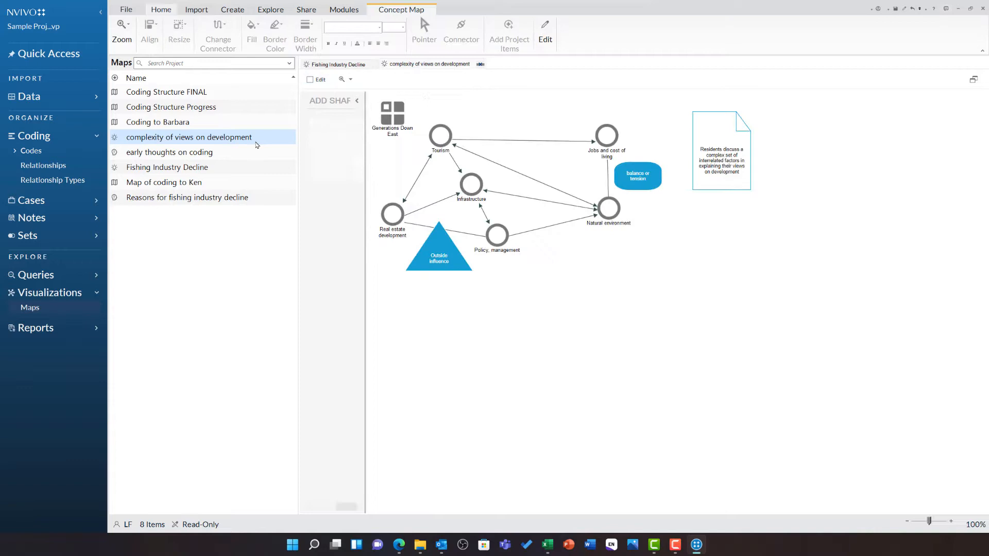